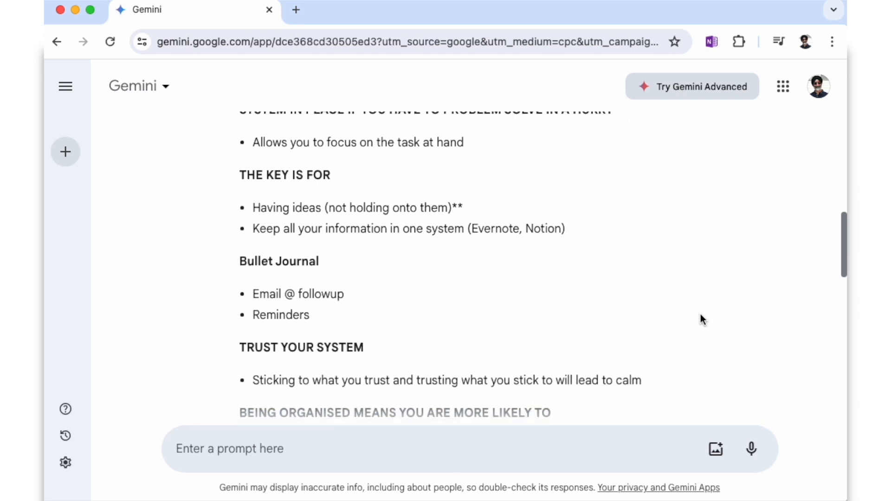
scroll("down", 3)
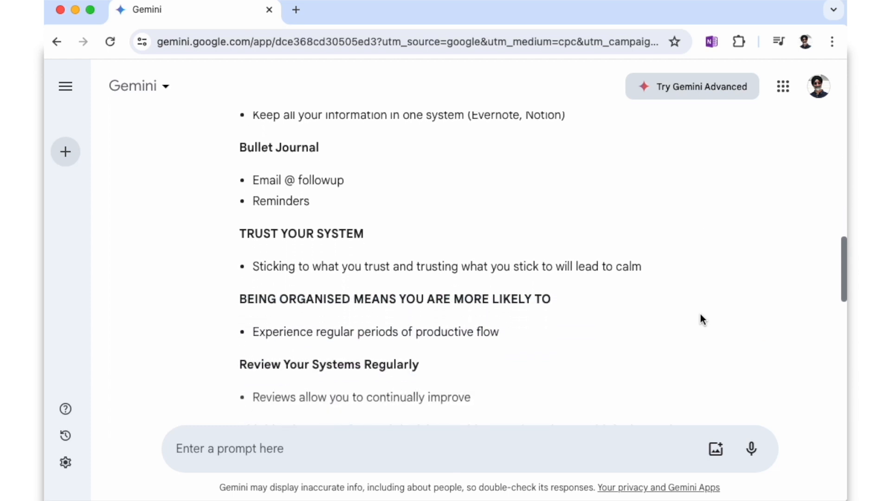